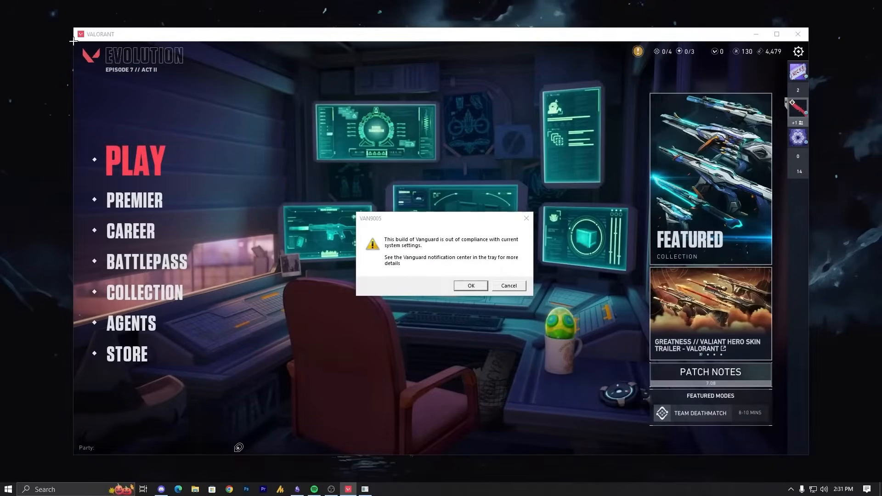
# Dismiss the VAN9005 Vanguard out-of-compliance error and close the Valorant client
pyautogui.moveTo(444, 218); pyautogui.dragTo(363, 220)
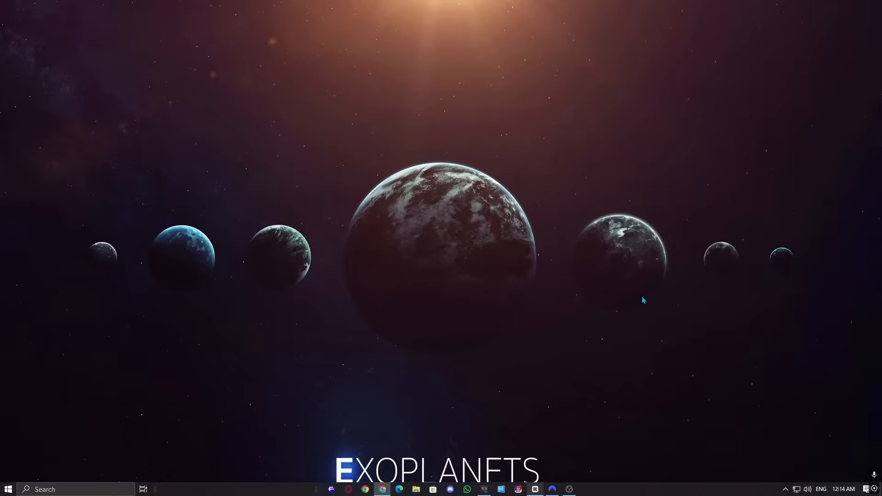
pyautogui.moveTo(647, 293)
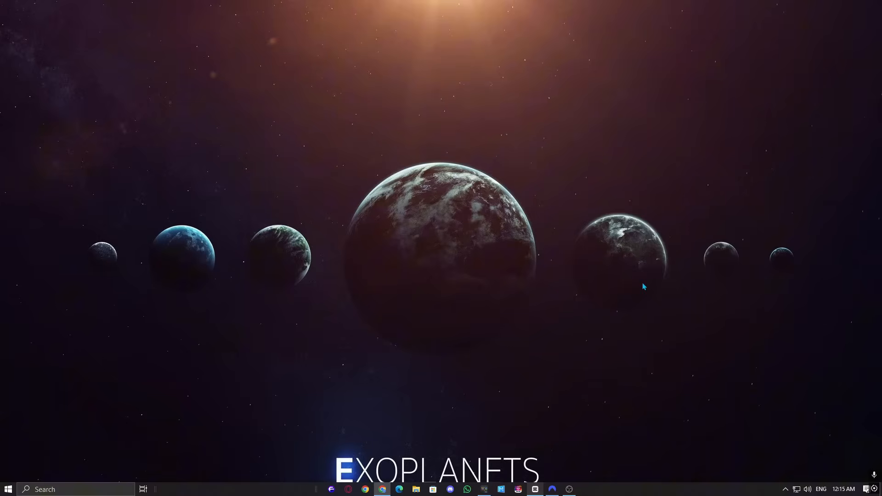
pyautogui.moveTo(526, 248)
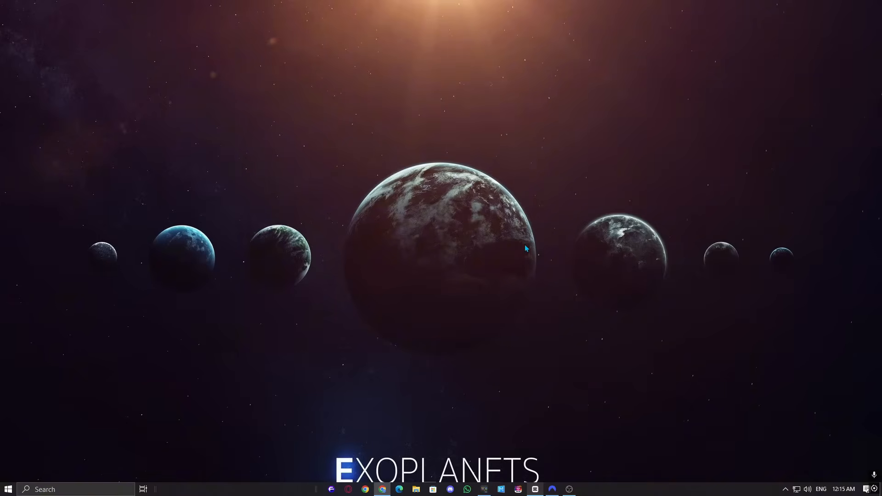
pyautogui.moveTo(386, 308)
pyautogui.write('s')
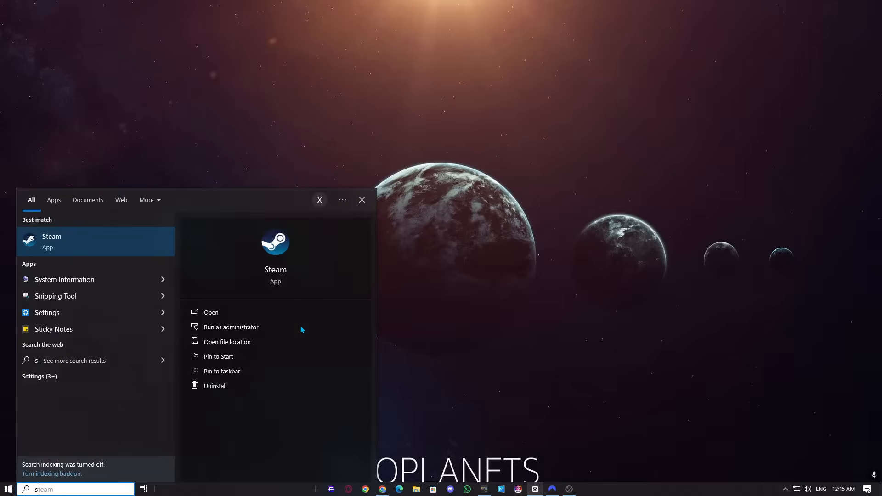
# Open System Information and confirm Virtualisation-based security reads Not enabled
pyautogui.click(65, 278)
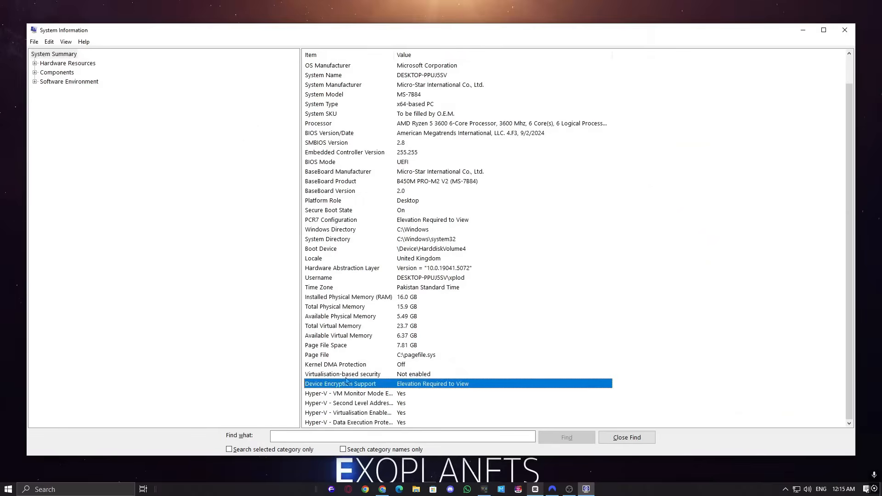
pyautogui.click(342, 374)
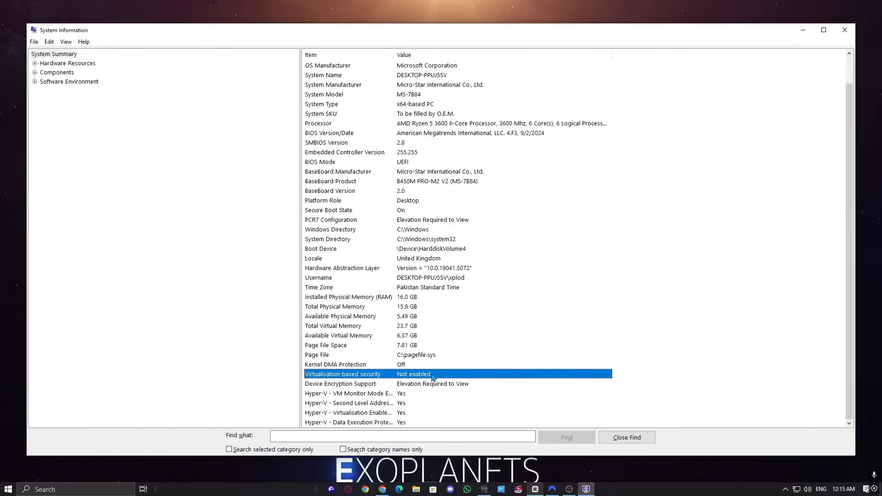
pyautogui.moveTo(526, 366)
pyautogui.write('cmd')
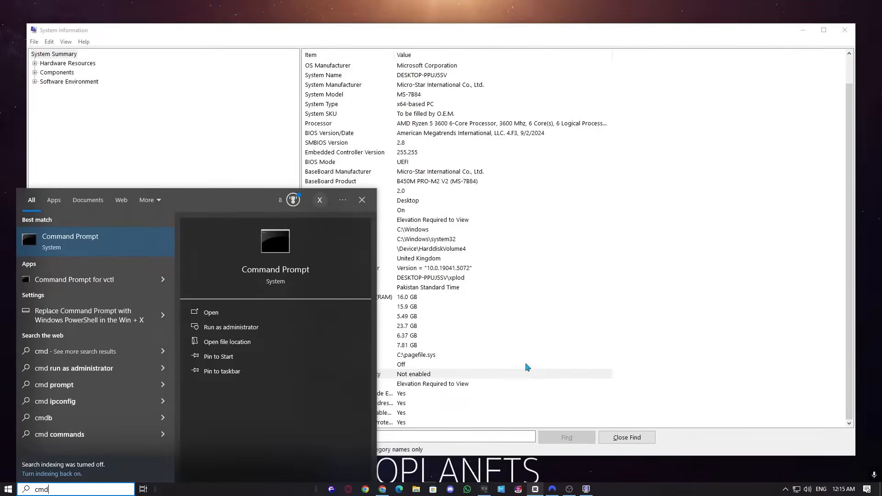
# Launch an administrator Command Prompt, close System Information, and begin typing bcdedit hypervisorlaunchtype
pyautogui.rightClick(70, 238)
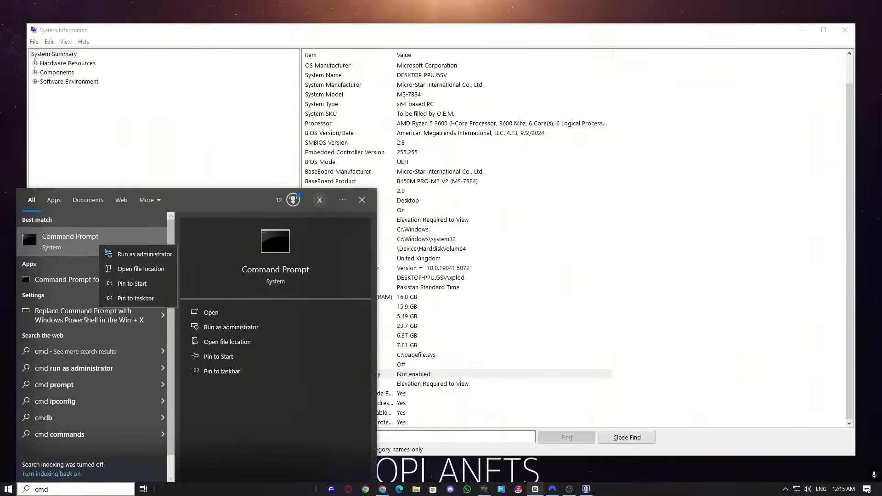
pyautogui.click(144, 254)
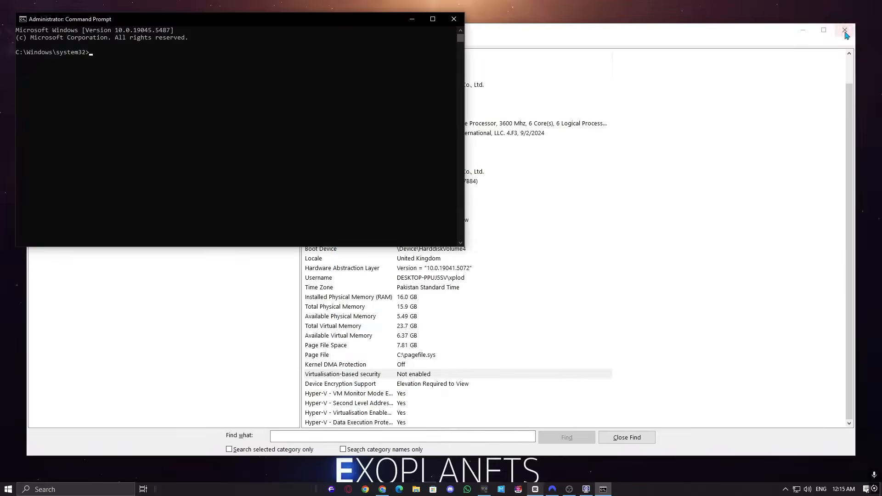
pyautogui.click(844, 30)
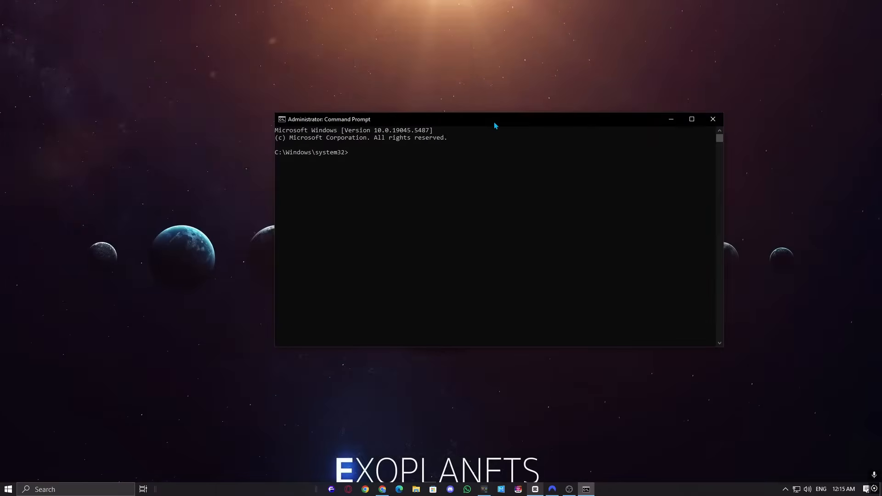
pyautogui.write('bd')
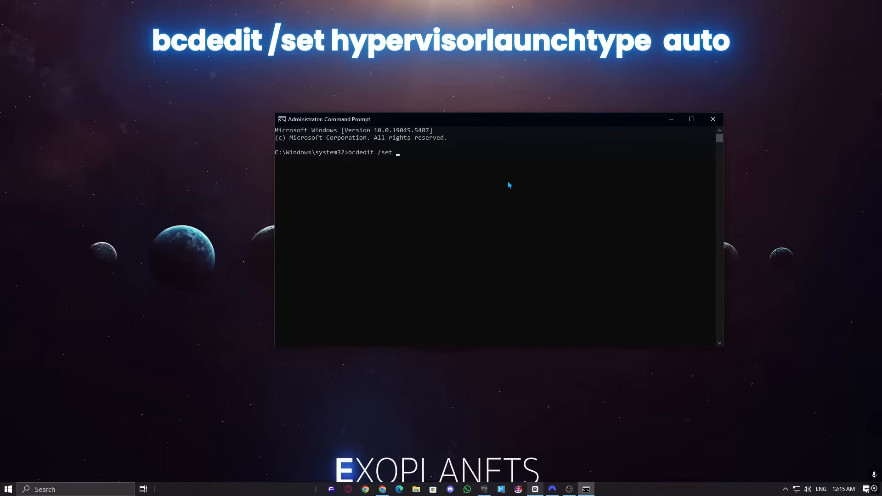
pyautogui.write('hypervisorlaun')
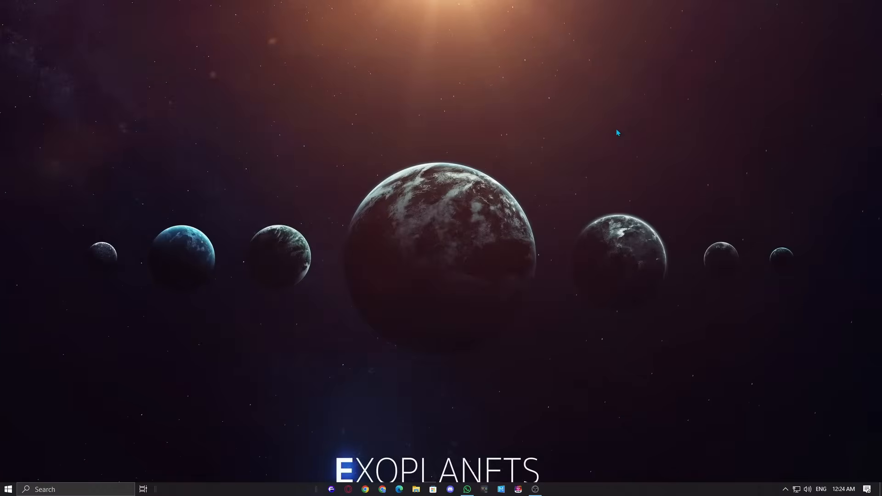
# Dismiss the reappearing VAN9005 Vanguard error on the desktop
pyautogui.click(551, 489)
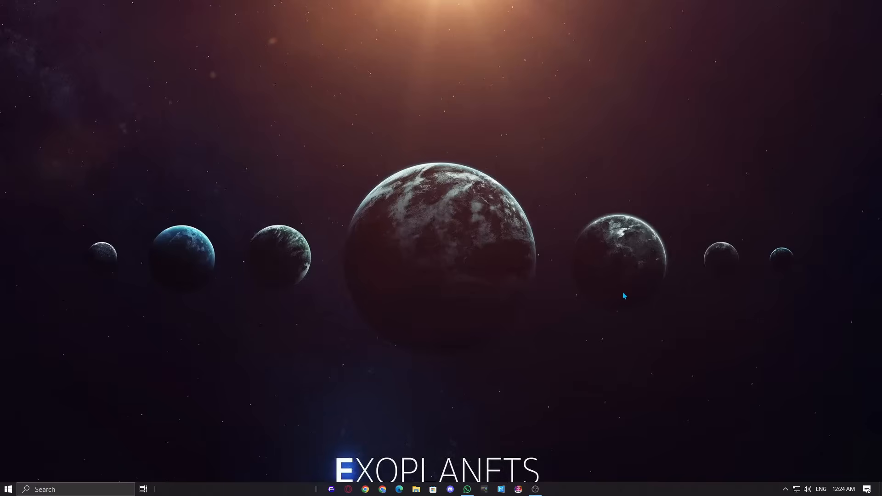
pyautogui.click(551, 488)
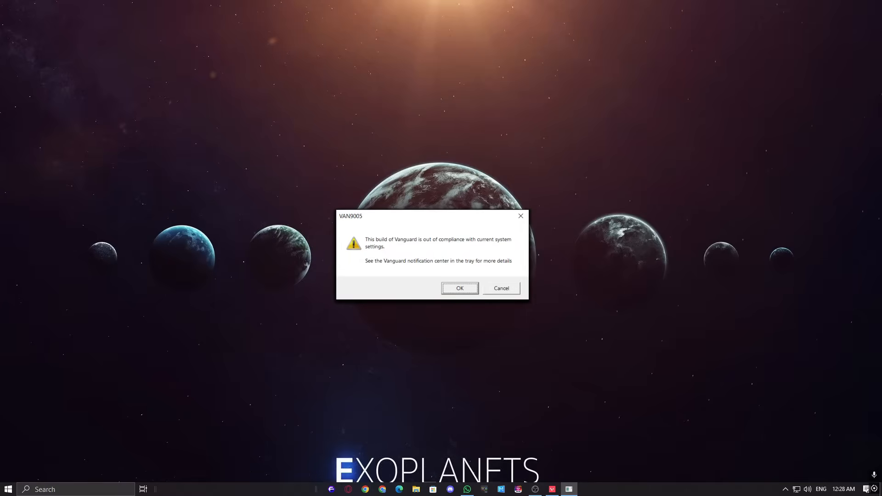
pyautogui.click(459, 288)
pyautogui.write('cmd')
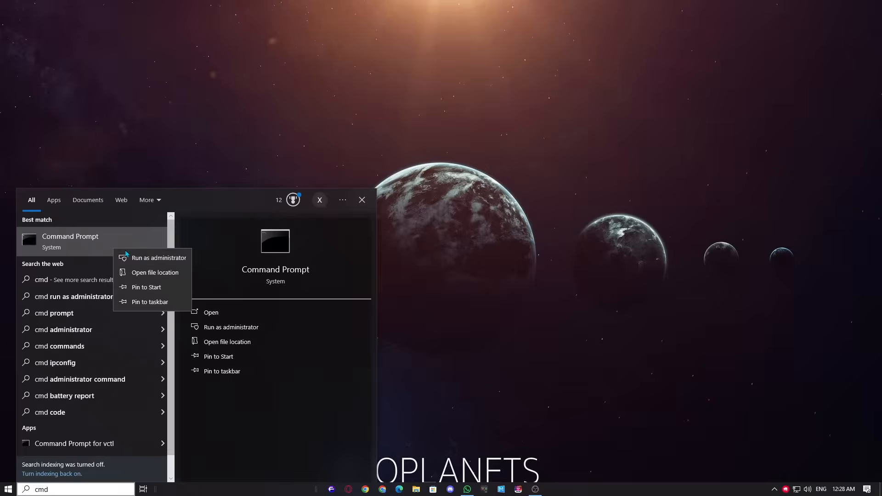
# Run 'bcdedit /set hypervisorlaunch type off' in an administrator Command Prompt
pyautogui.click(159, 257)
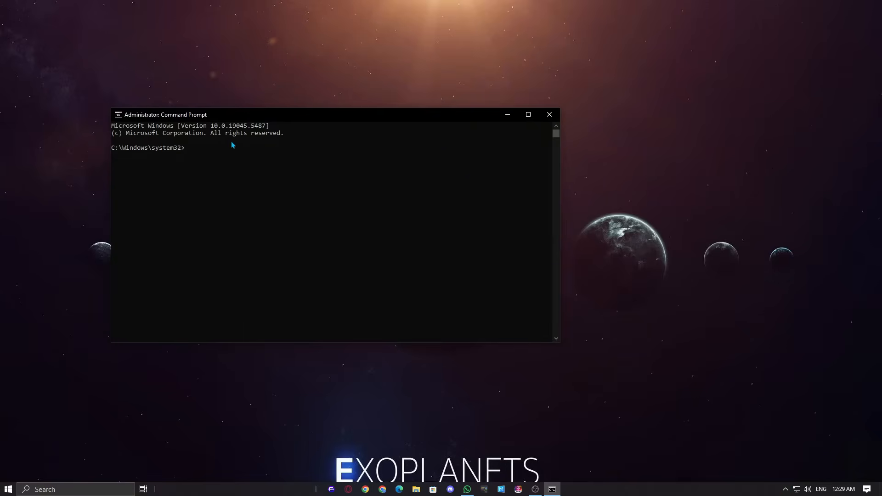
pyautogui.write('bcedit /set hypervisorlaunch type off')
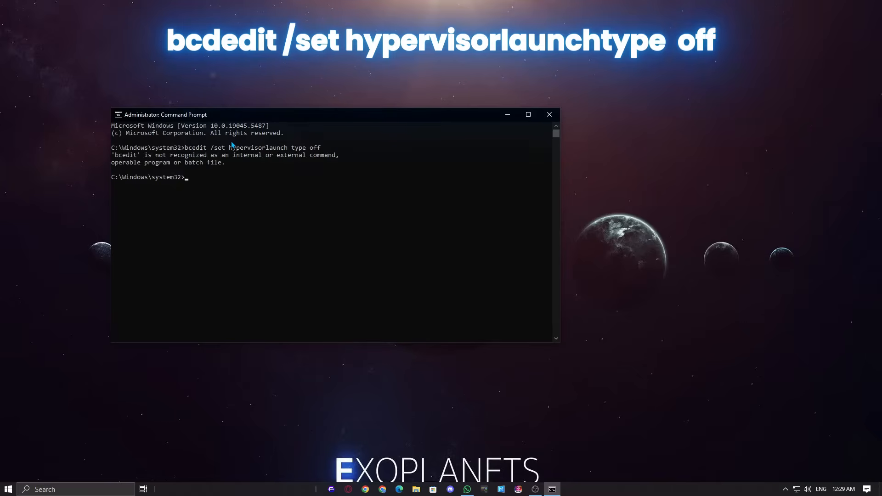
pyautogui.write('bcedit /set hypervisorlaunch type off')
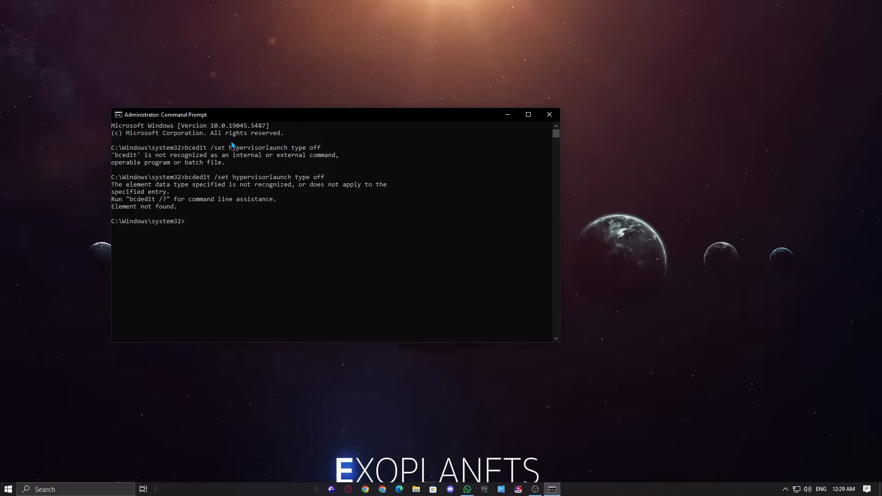
pyautogui.write('bcdedit /set hypervisorlaunch type off')
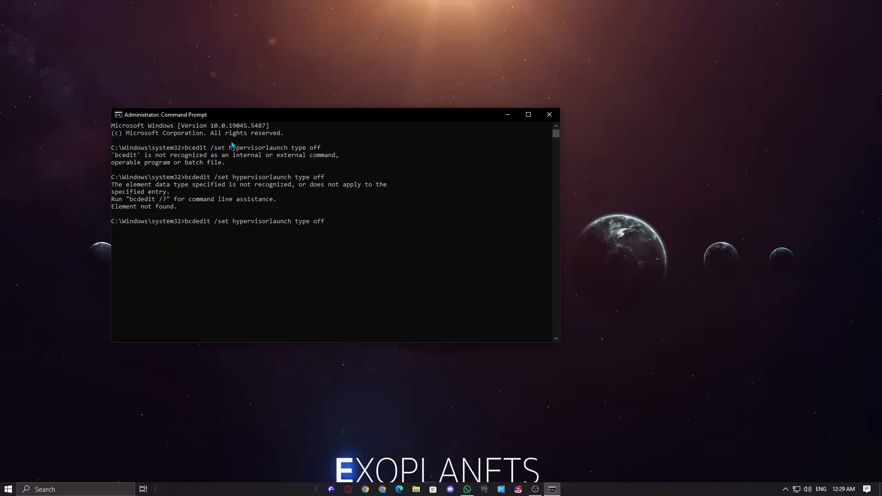
pyautogui.press('enter')
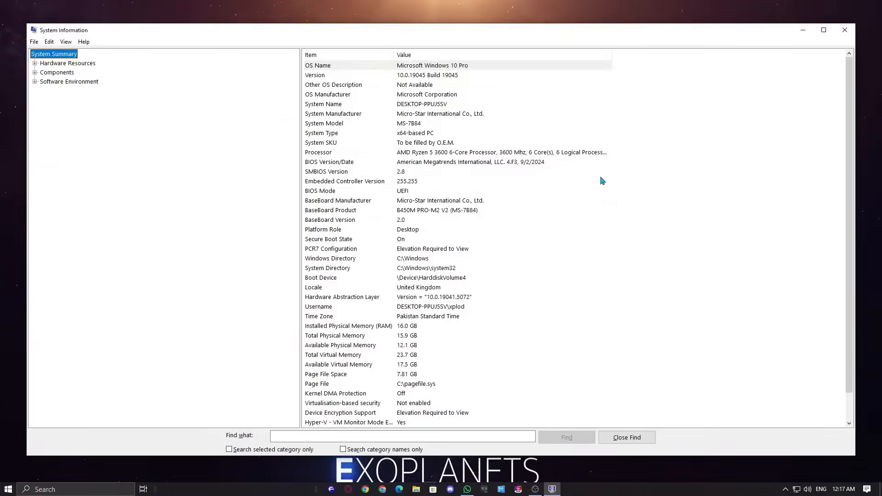
# Close the System Information summary and return to the empty desktop
pyautogui.click(341, 373)
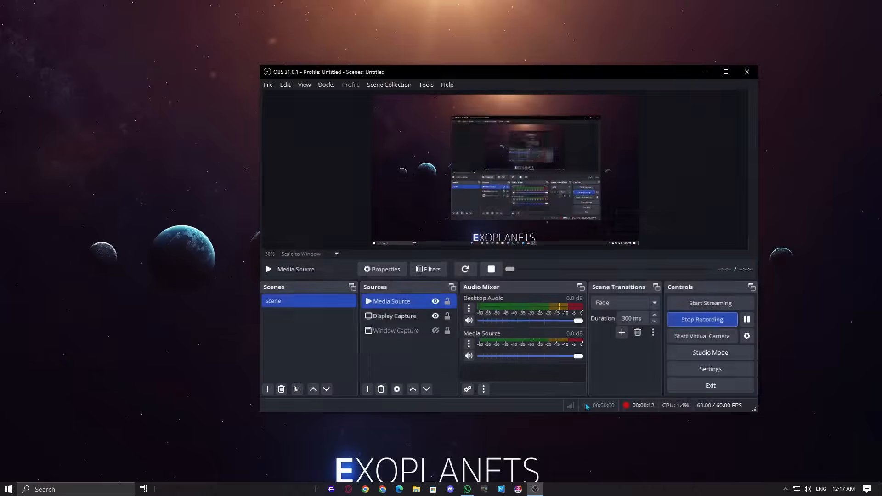
pyautogui.click(8, 489)
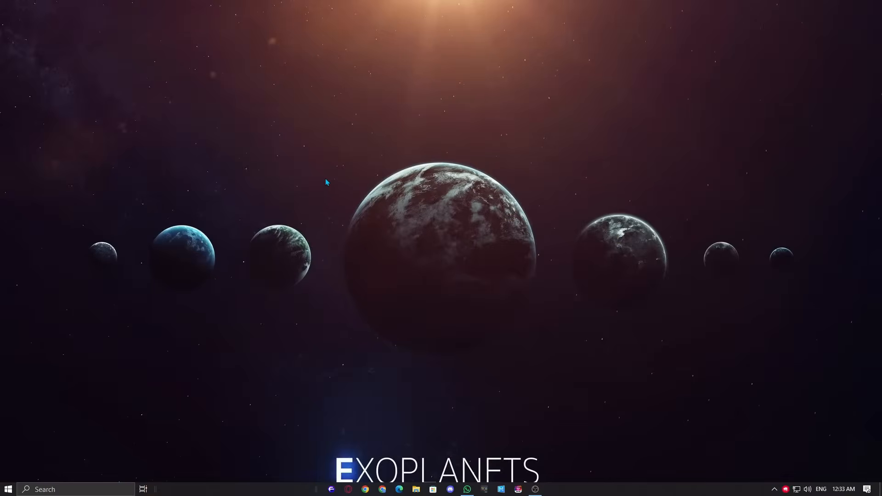
pyautogui.moveTo(323, 201)
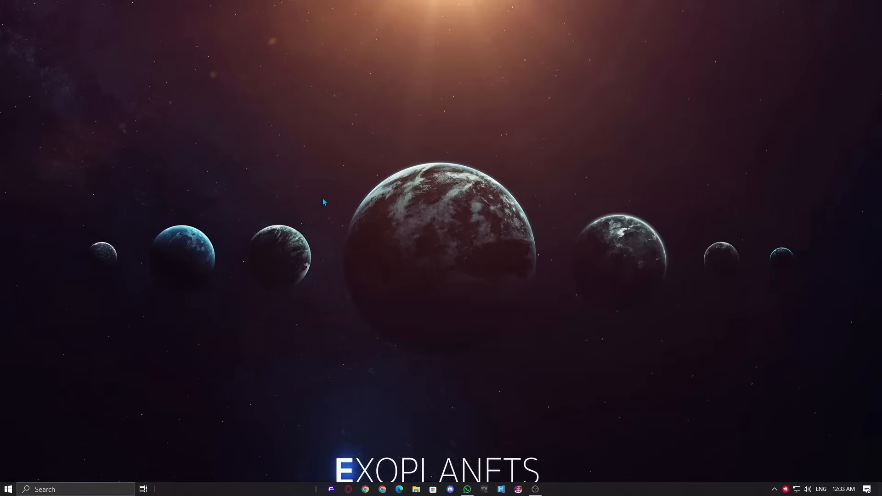
# Run regedit from Start and approve its User Account Control prompt
pyautogui.click(8, 489)
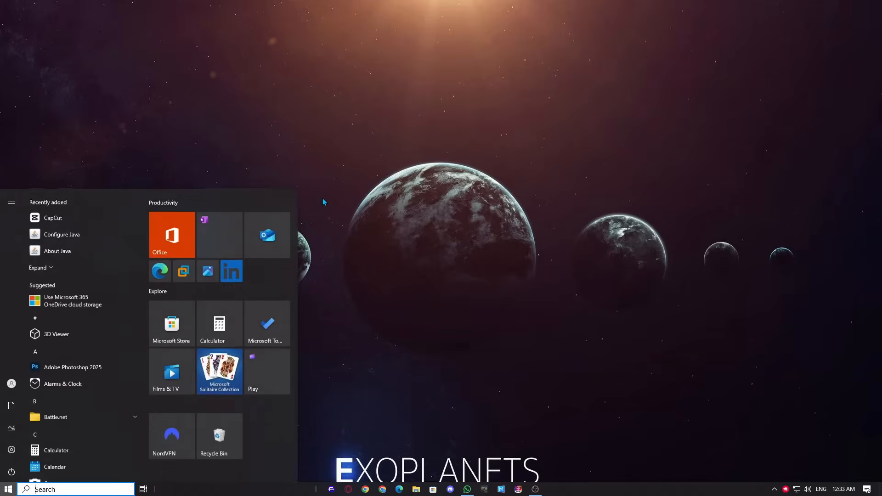
pyautogui.write('regedit')
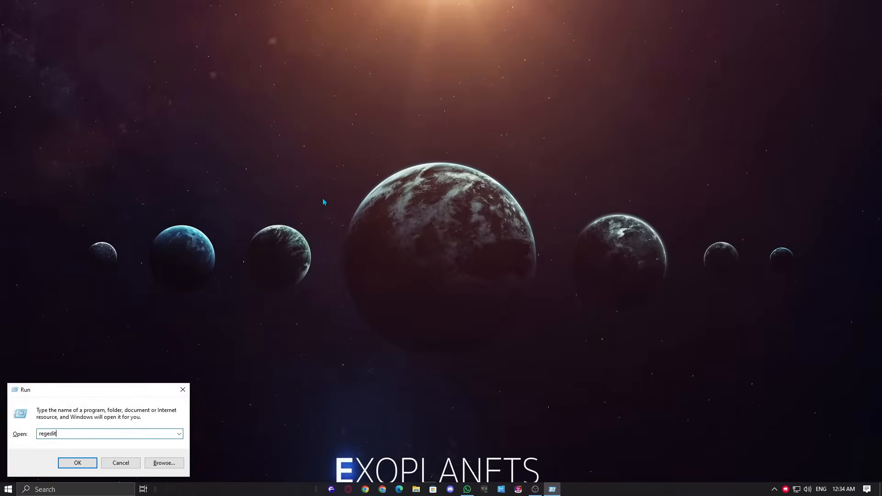
pyautogui.click(77, 462)
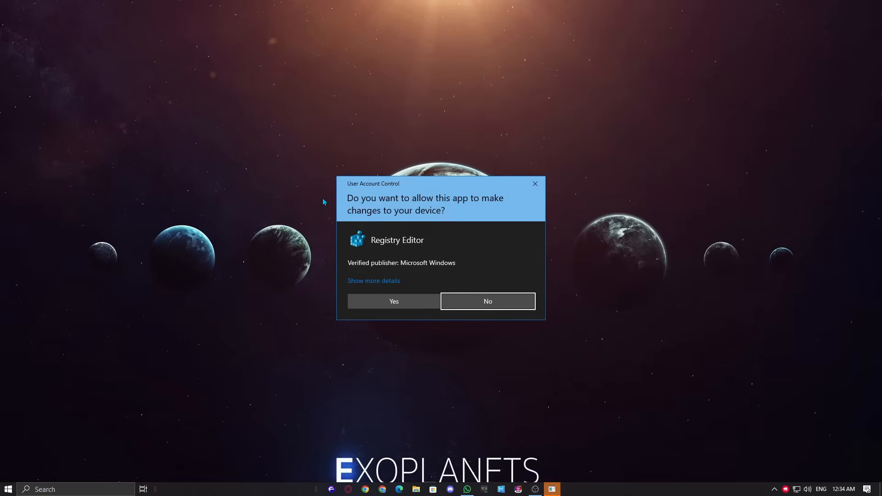
pyautogui.click(393, 301)
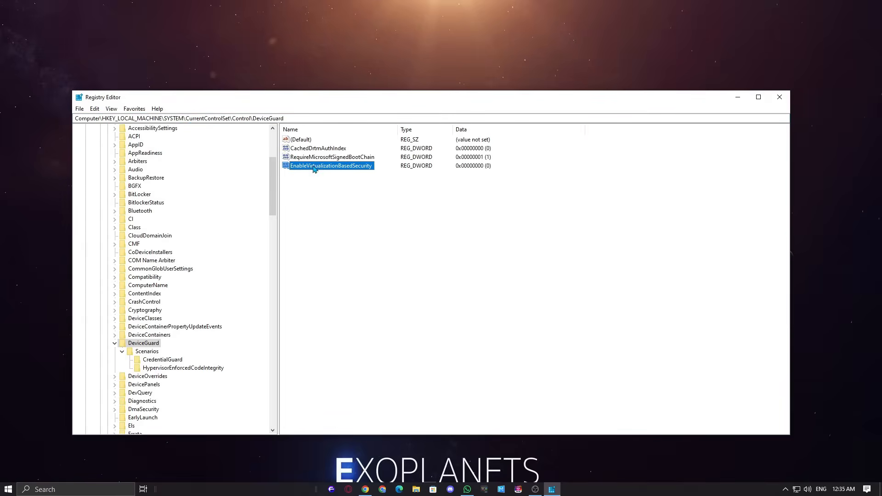
# Keep EnableVirtualizationBasedSecurity at 0, then close Registry Editor and System Information
pyautogui.doubleClick(330, 165)
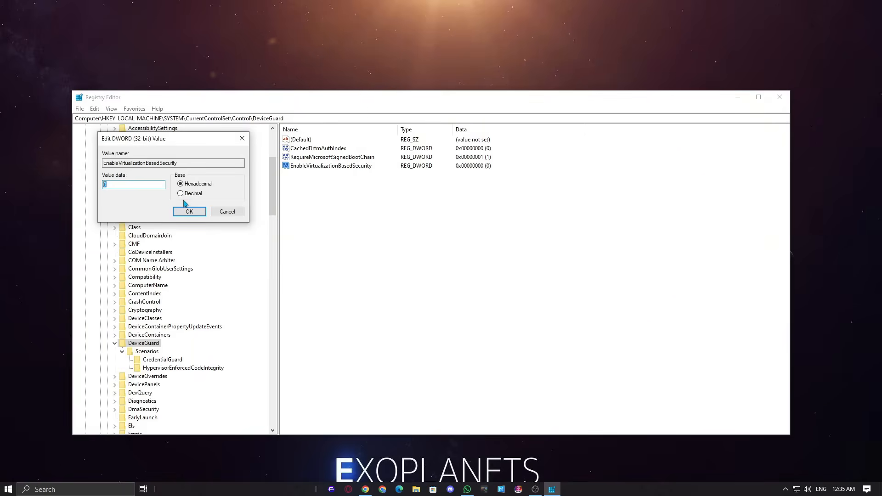
pyautogui.moveTo(151, 202)
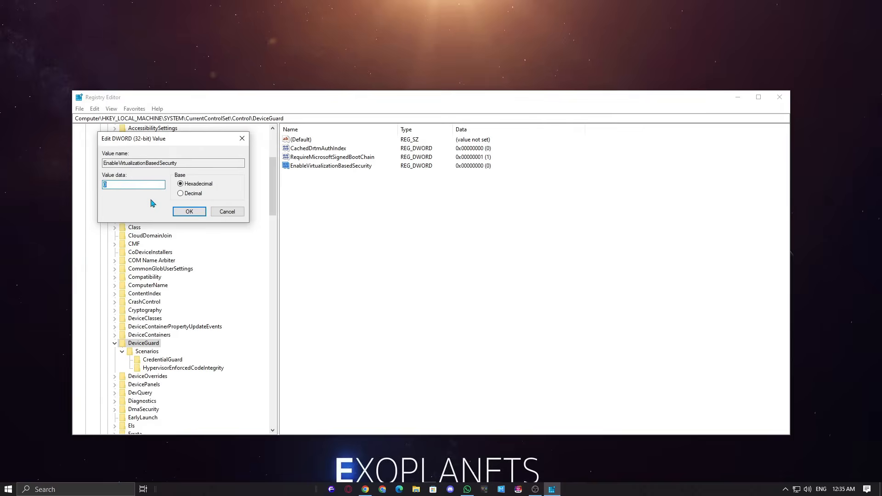
pyautogui.click(189, 212)
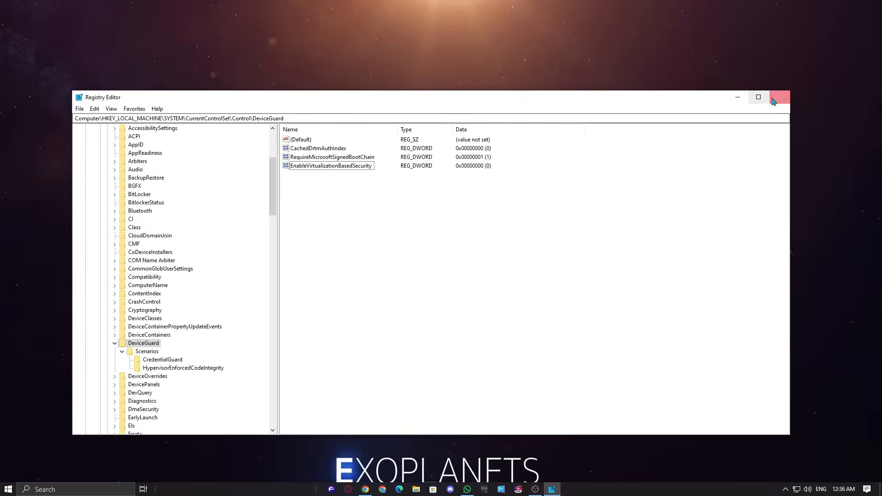
pyautogui.click(779, 97)
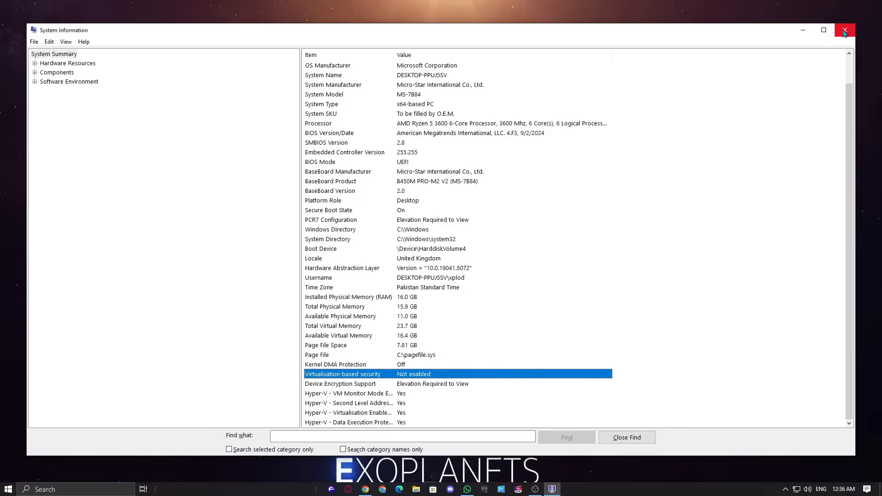
pyautogui.click(844, 30)
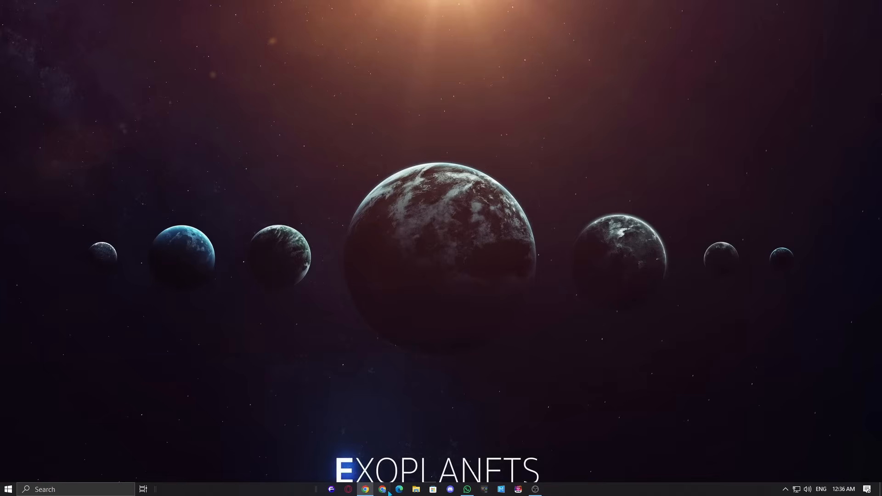
# Search Chrome for Winaero and O&O ShutUp10++, then browse the ShutUp10++ screenshots
pyautogui.click(366, 489)
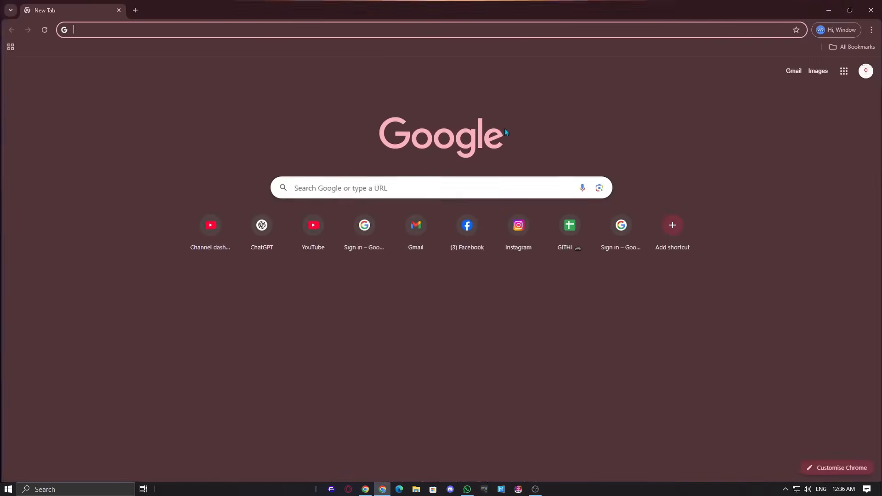
pyautogui.write('wina')
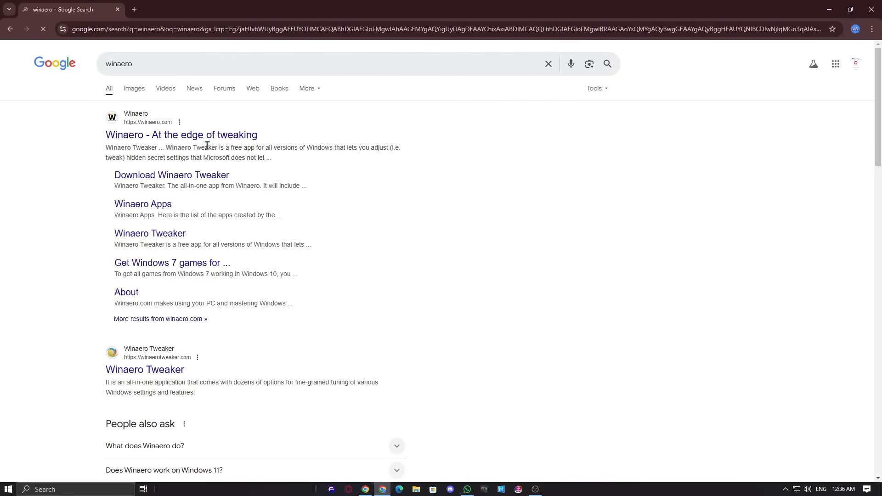
pyautogui.click(134, 9)
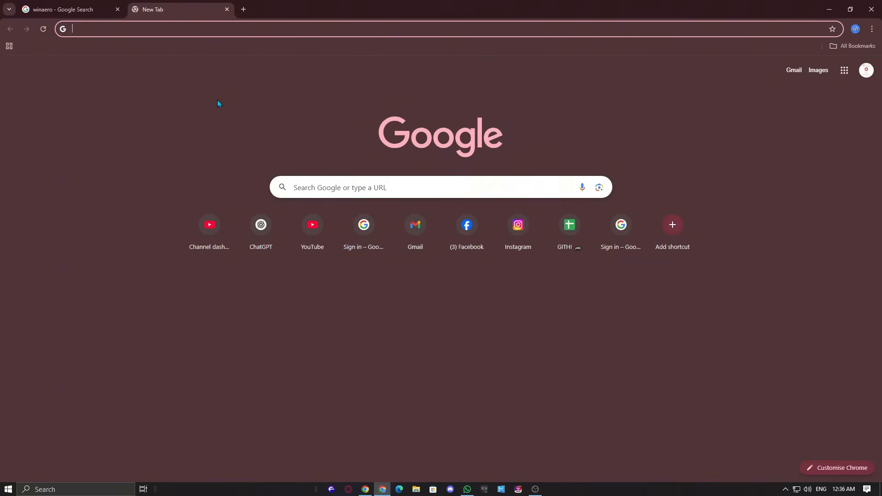
pyautogui.write('o')
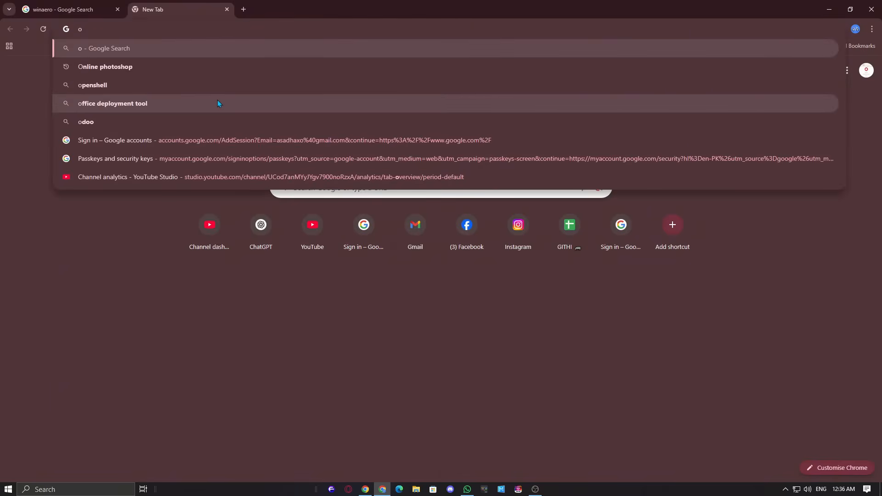
pyautogui.write('&o shutup10')
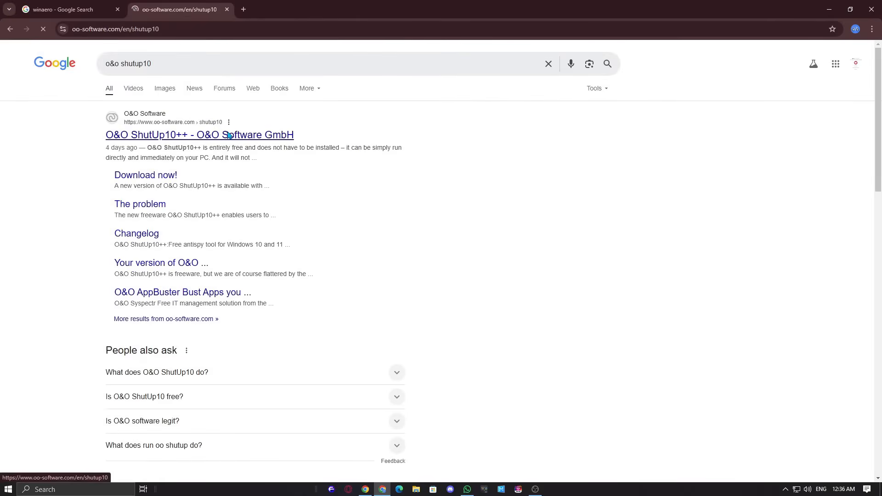
pyautogui.moveTo(329, 215)
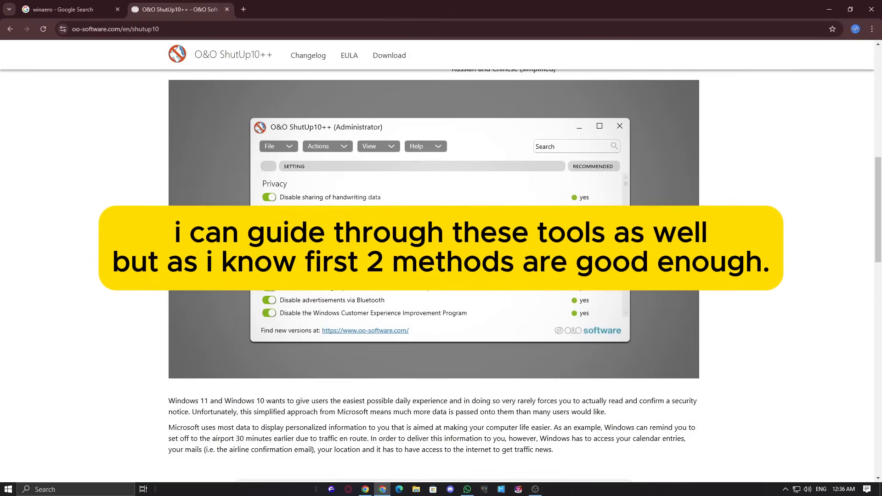
pyautogui.click(283, 93)
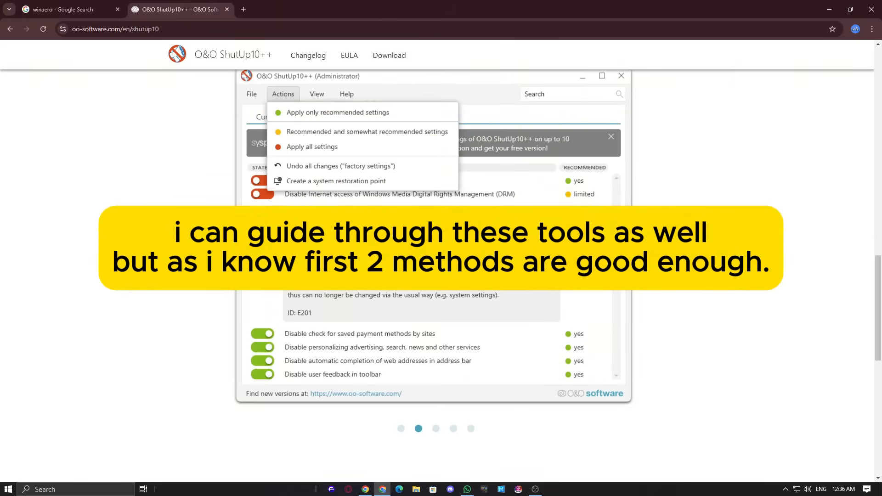
pyautogui.scroll(-3)
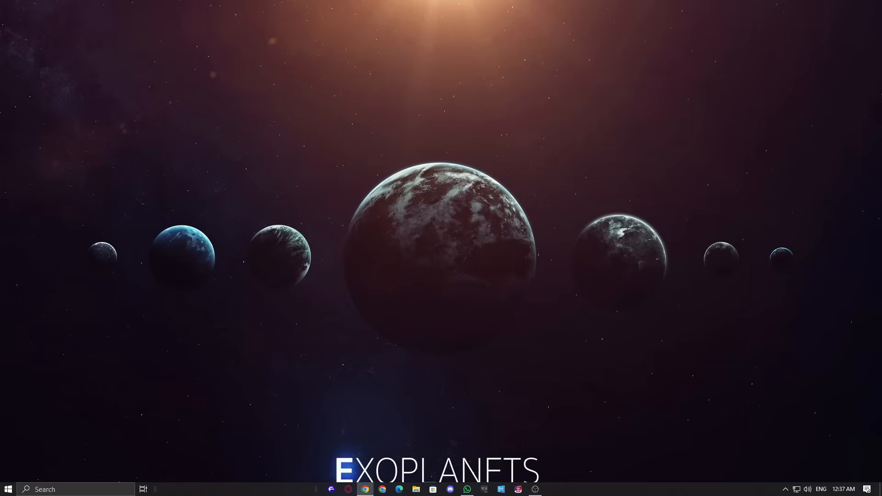
pyautogui.moveTo(266, 248)
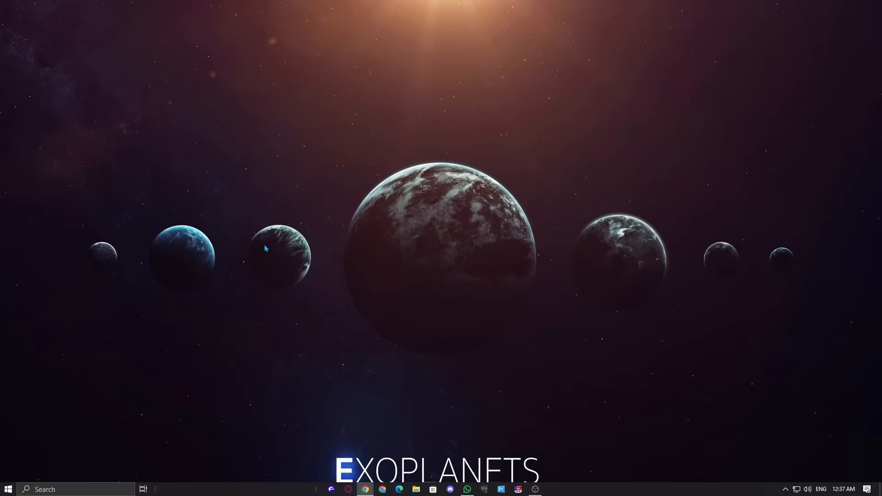
pyautogui.moveTo(469, 408)
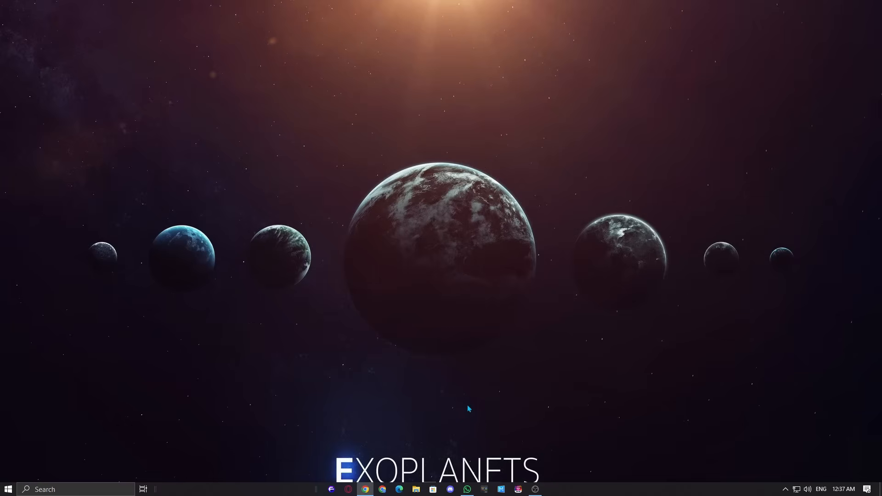
pyautogui.moveTo(533, 443)
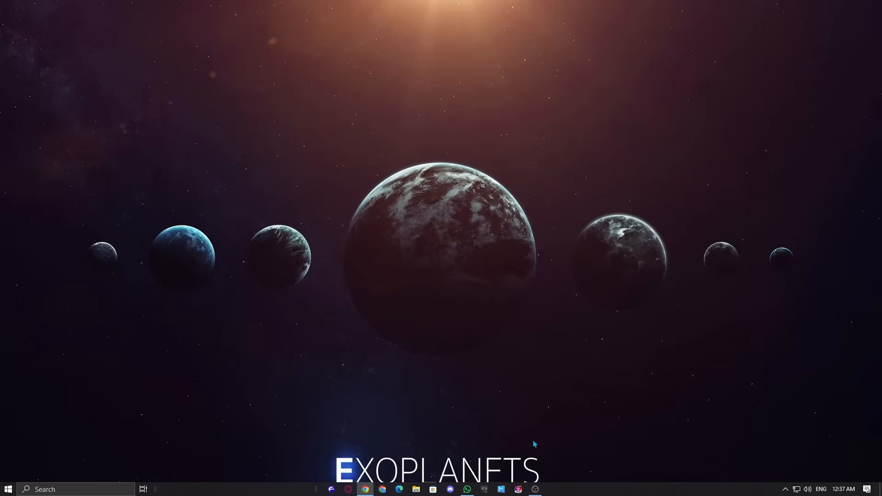